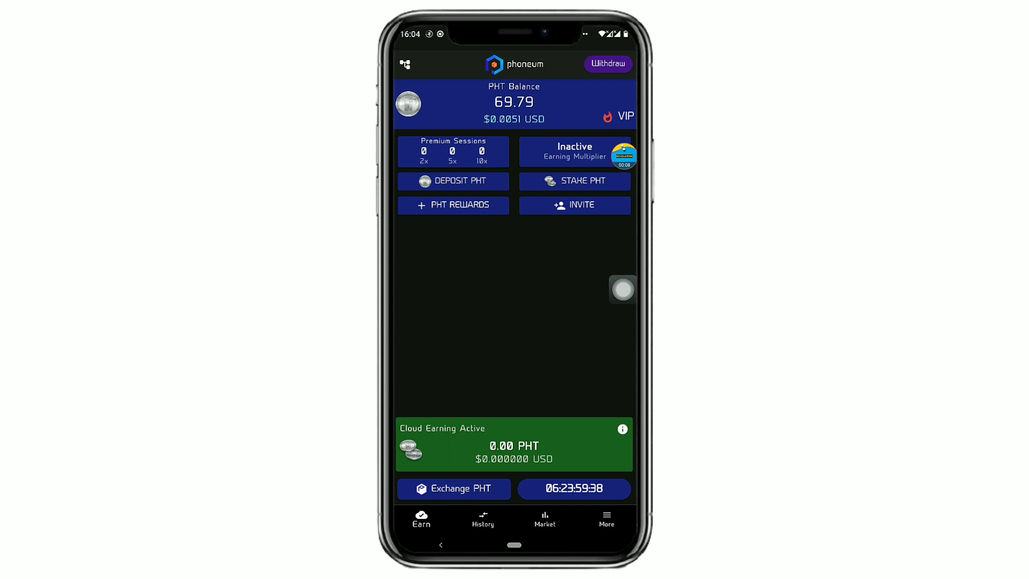
# Step: Claim the Users Earned 2 Times referral reward (Claim X 3) for +600 PHT
pyautogui.click(574, 205)
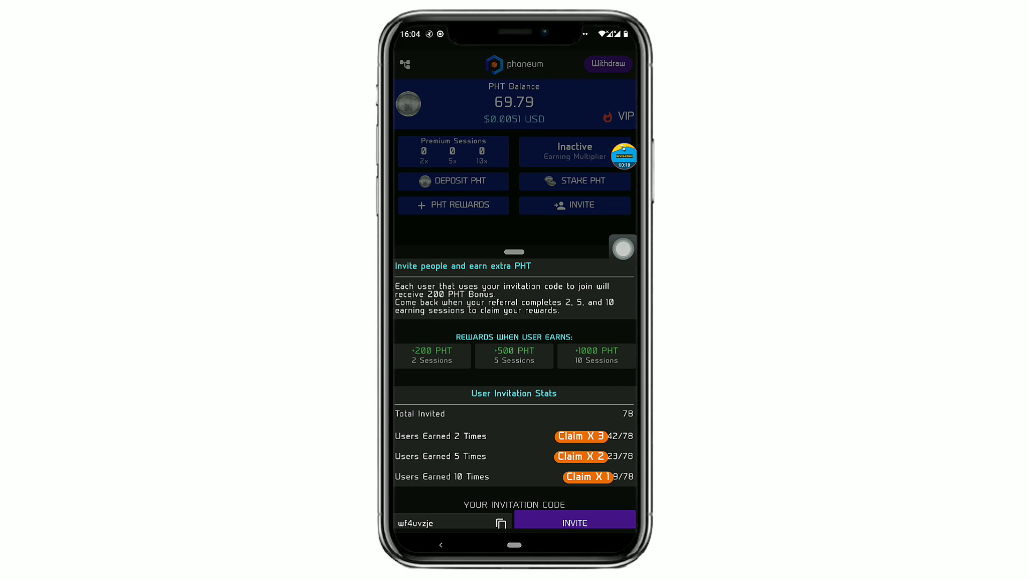
pyautogui.click(580, 436)
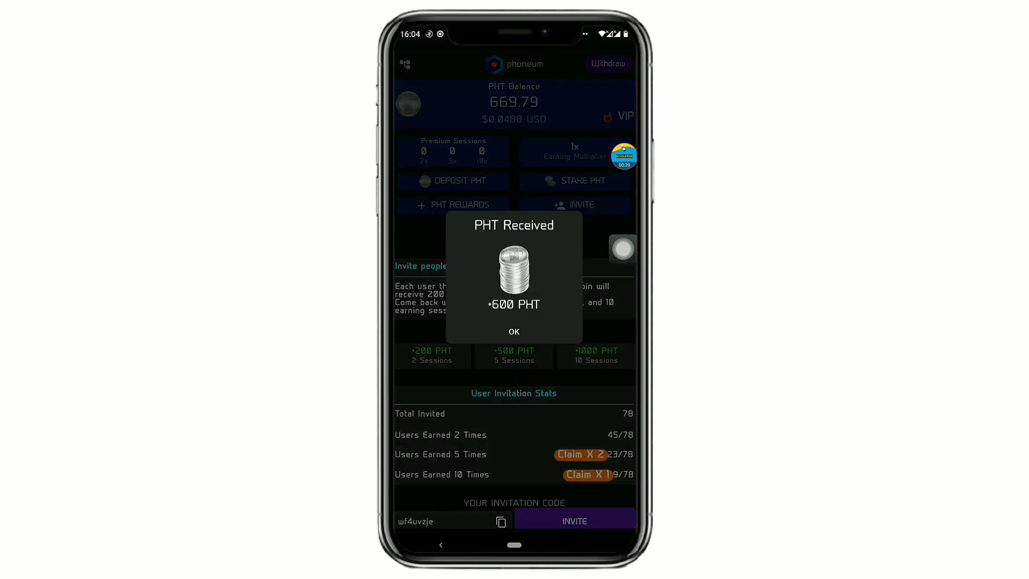
pyautogui.click(514, 332)
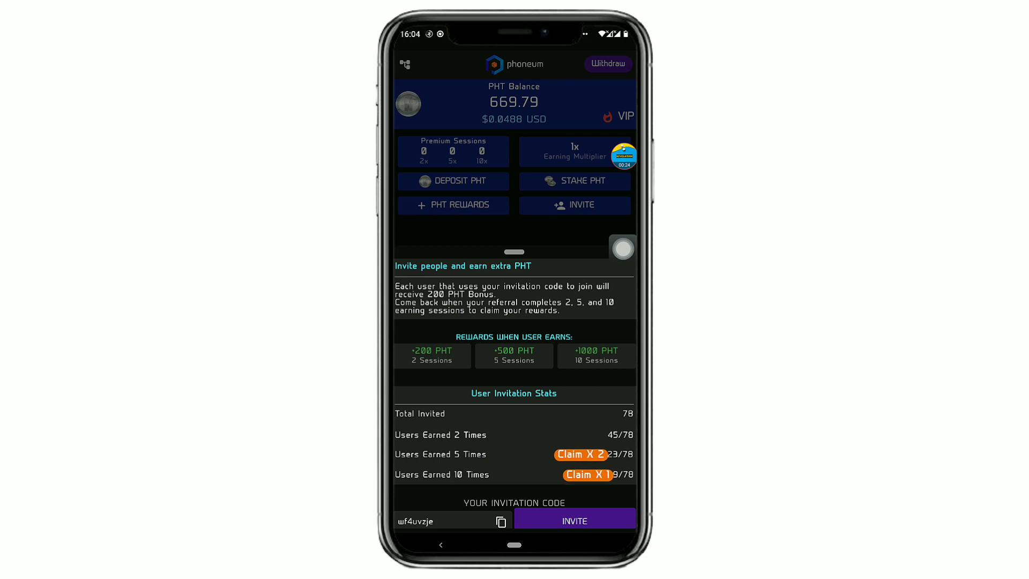
# Step: Claim the 5-time (X 2) and 10-time (X 1) referral rewards, reaching 2,669.79 PHT
pyautogui.click(580, 454)
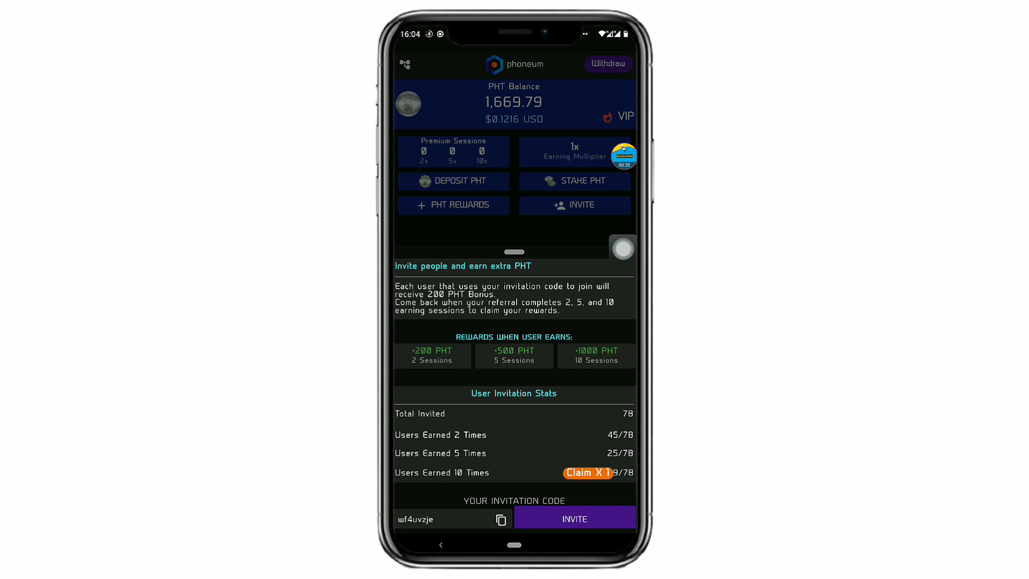
pyautogui.click(586, 473)
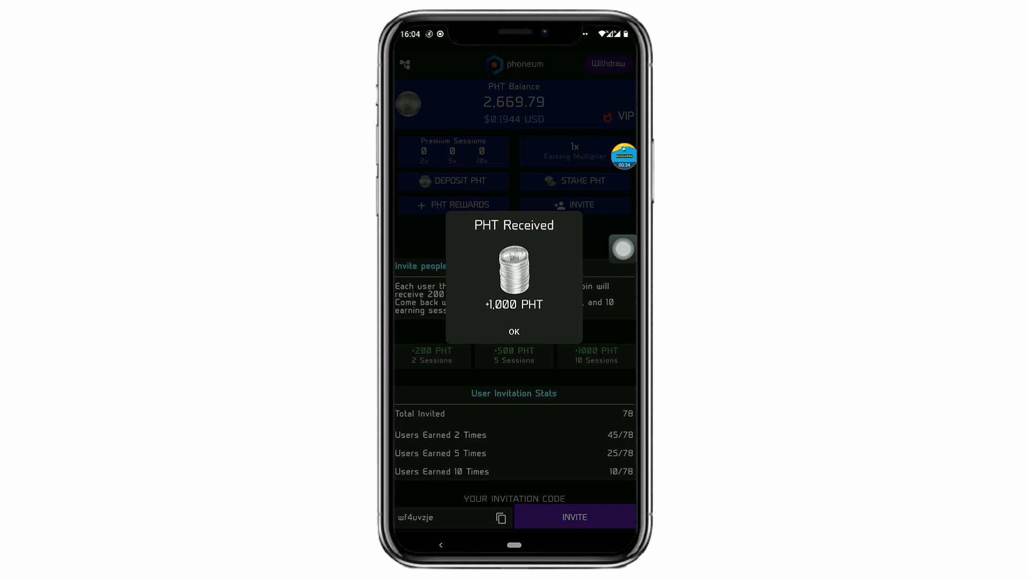
pyautogui.click(514, 331)
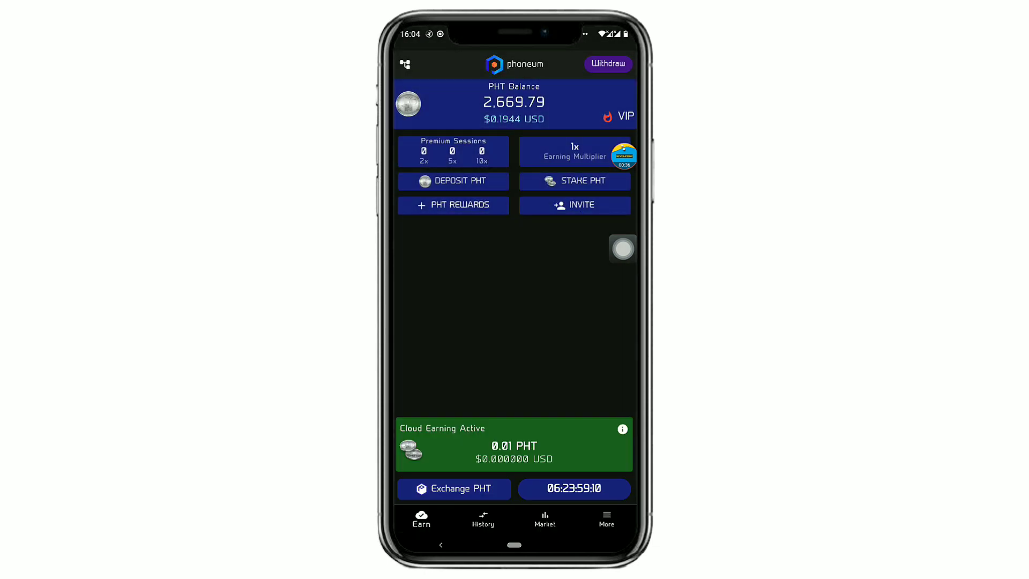